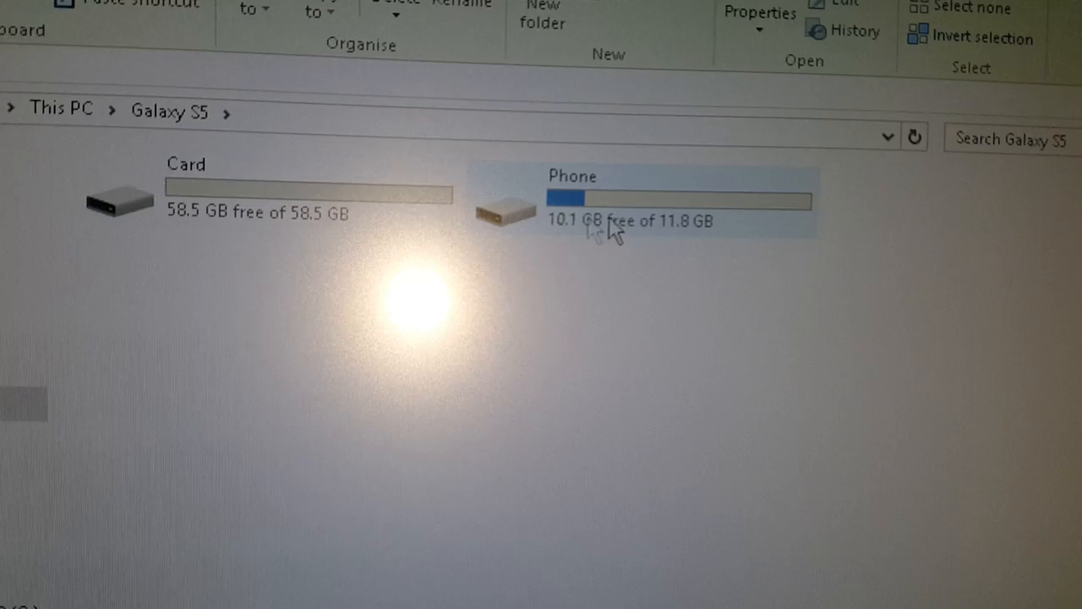
mouse_move(588, 228)
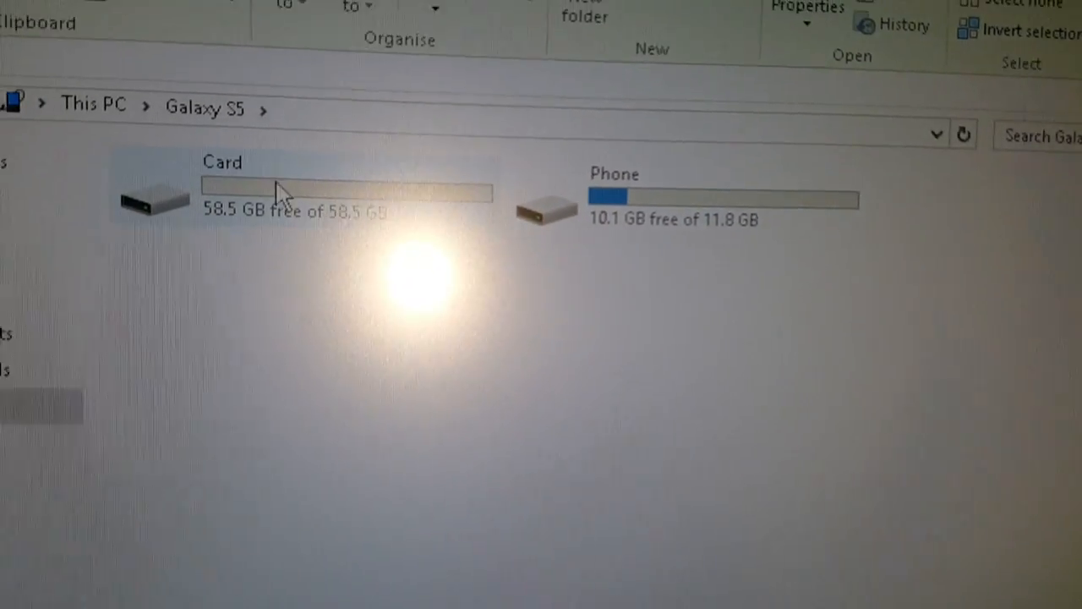
Open the Galaxy S5's Card storage, confirm the BETA-SuperSU zip is there, then close Explorer
double_click(153, 195)
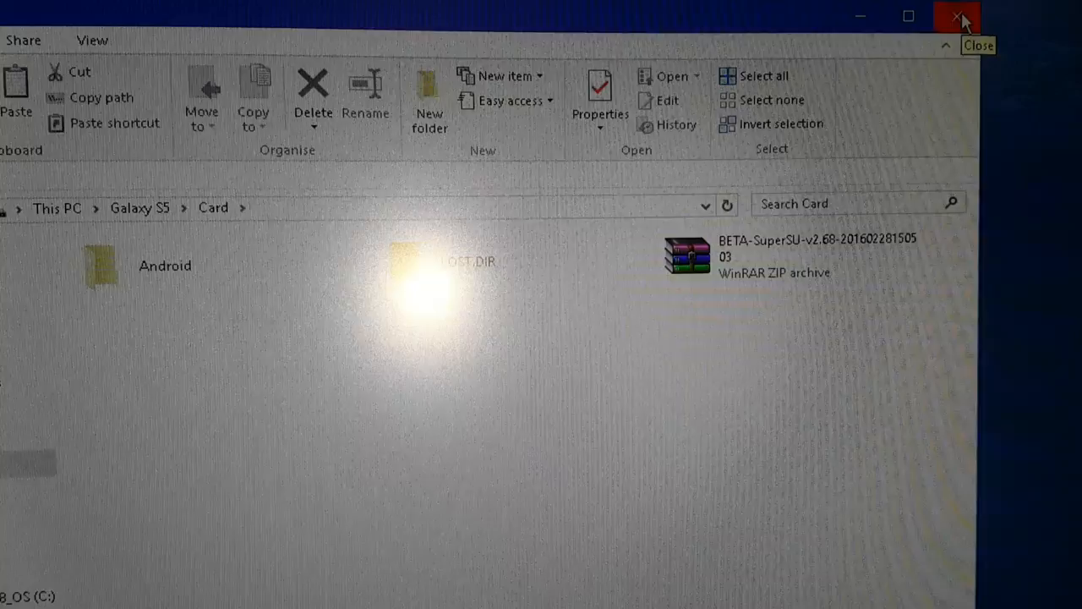
click(958, 17)
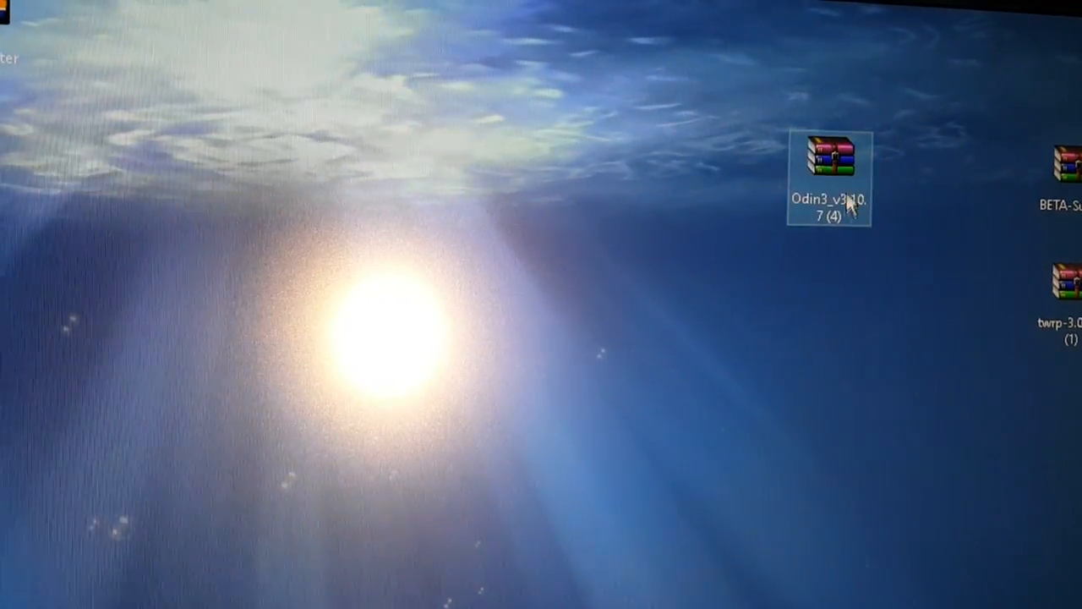
Extract the Odin3_v3.10.7 archive into its own desktop folder and open that folder
right_click(828, 178)
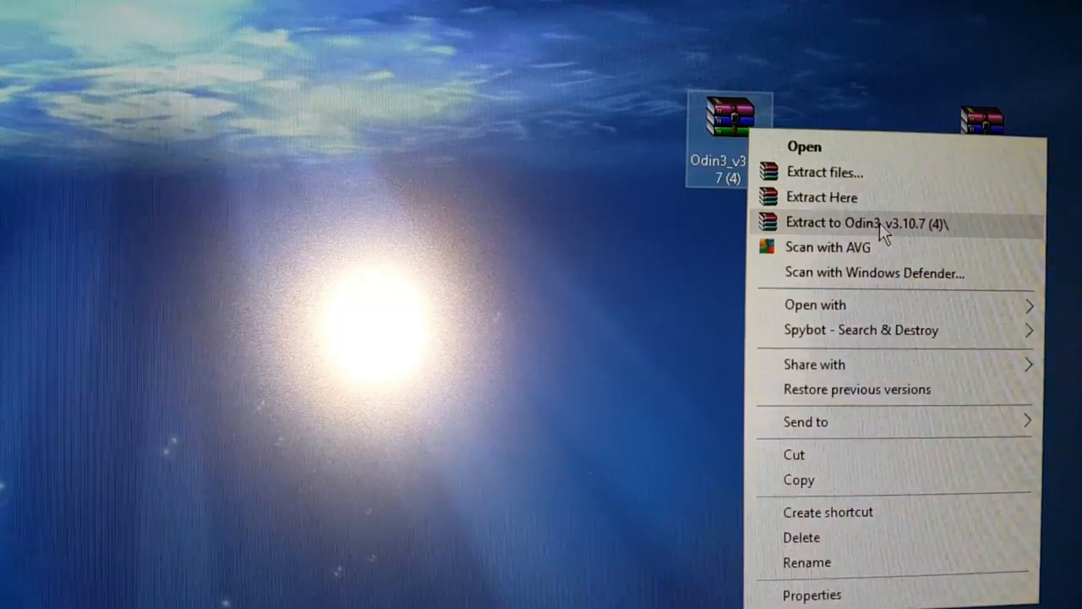
click(866, 223)
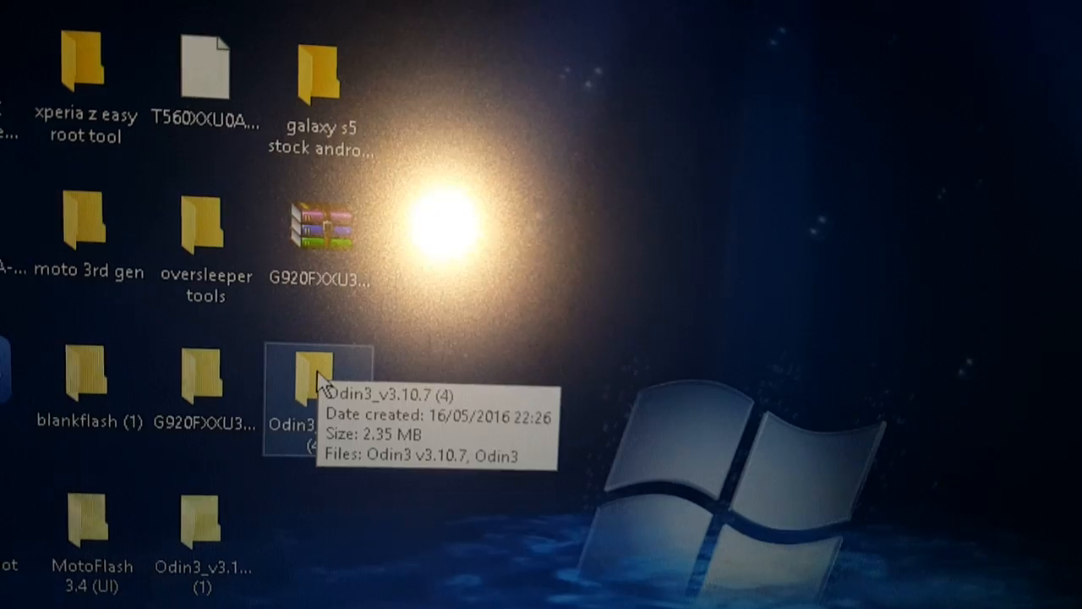
double_click(309, 385)
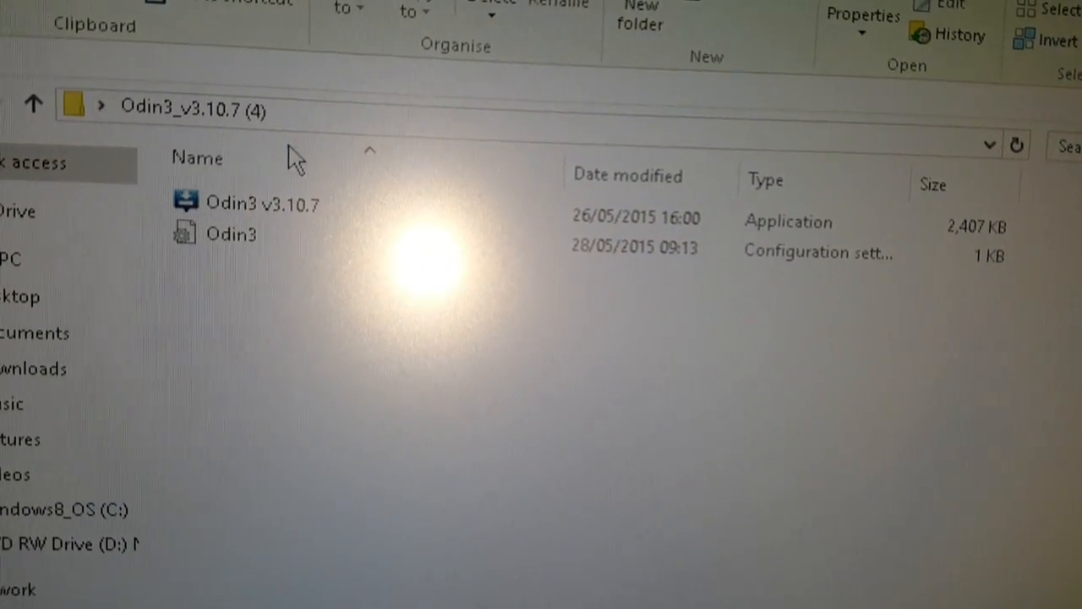
Select and run the Odin3 v3.10.7 application from the extracted folder
click(245, 203)
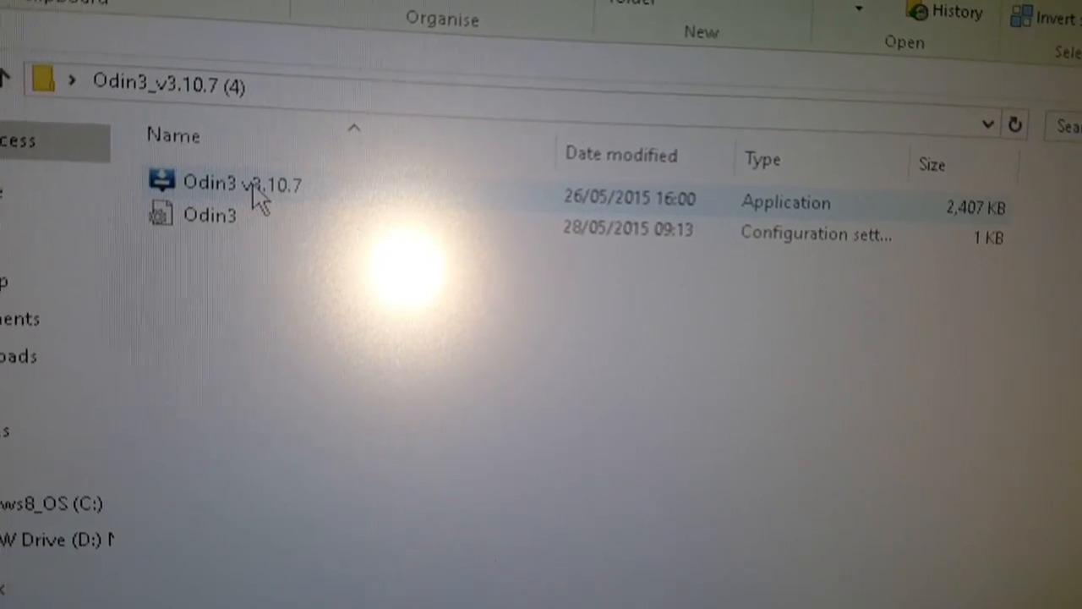
double_click(224, 182)
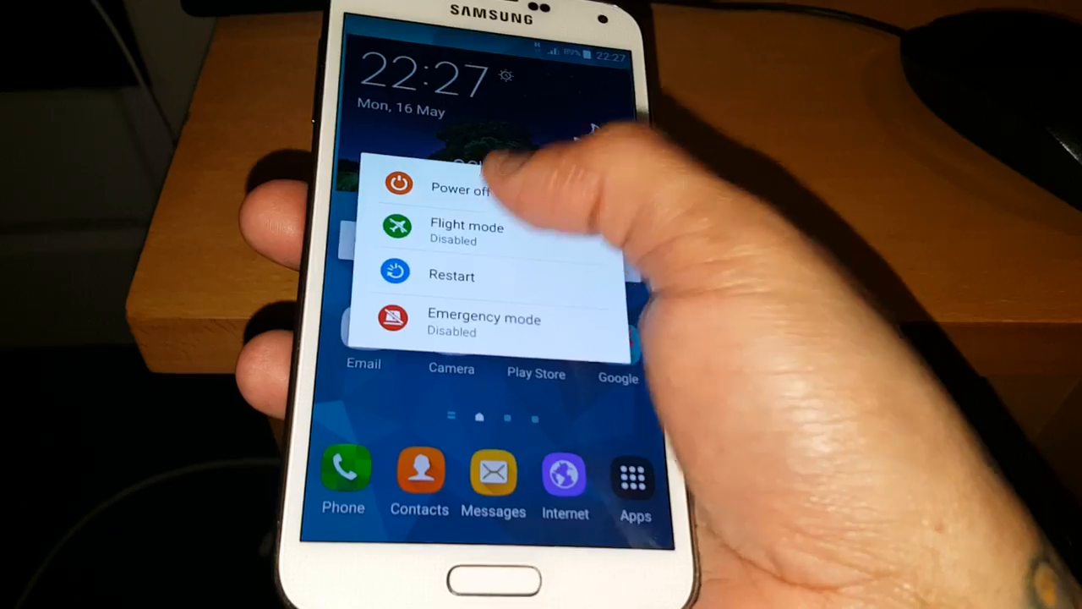
Choose Power off from the Galaxy S5's power menu
click(451, 274)
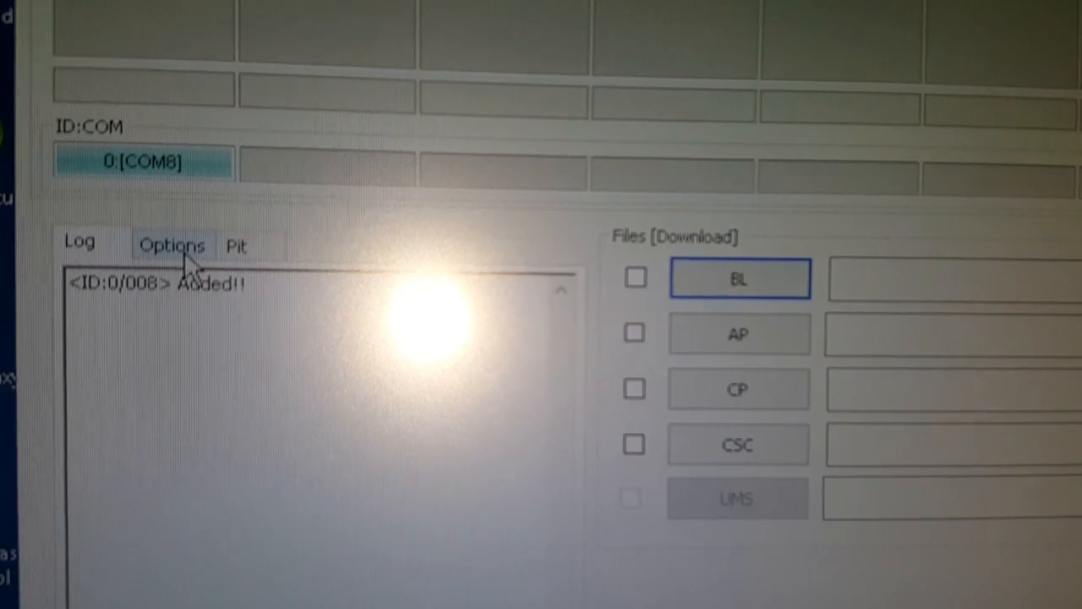
click(173, 245)
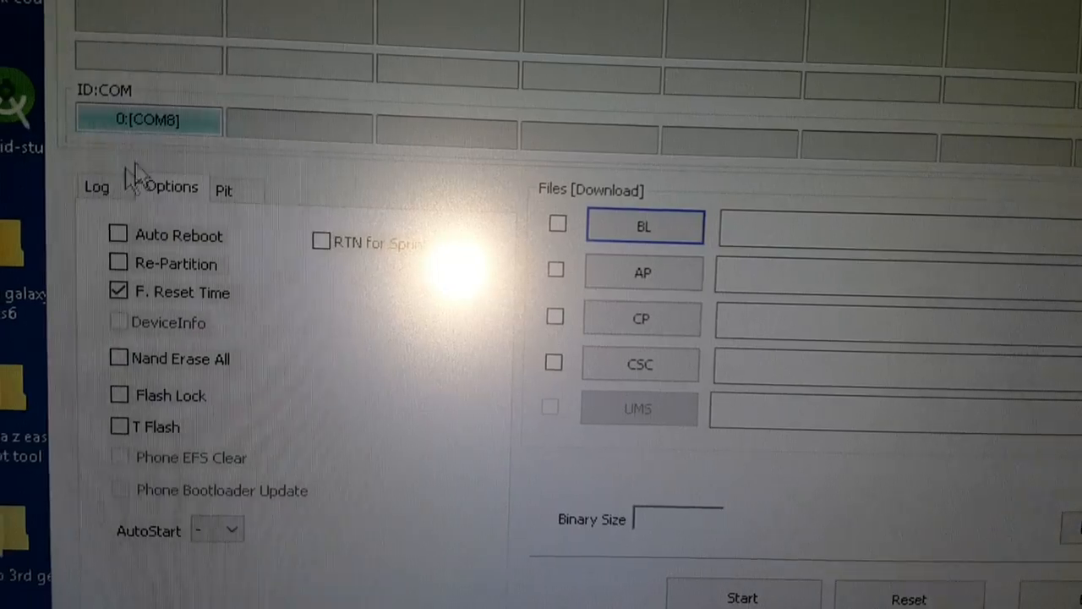
click(95, 186)
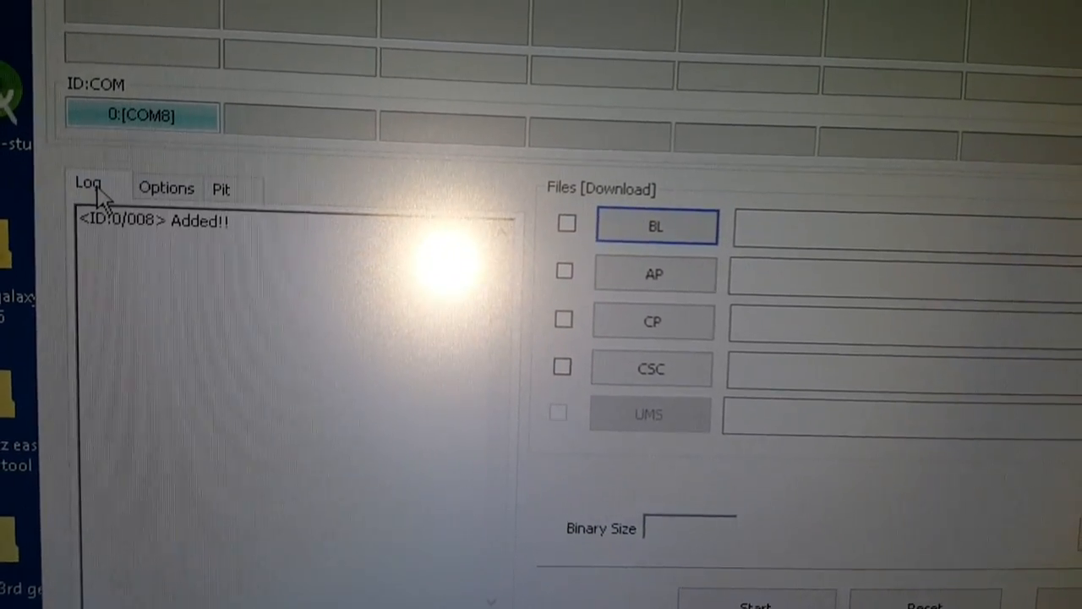
click(166, 187)
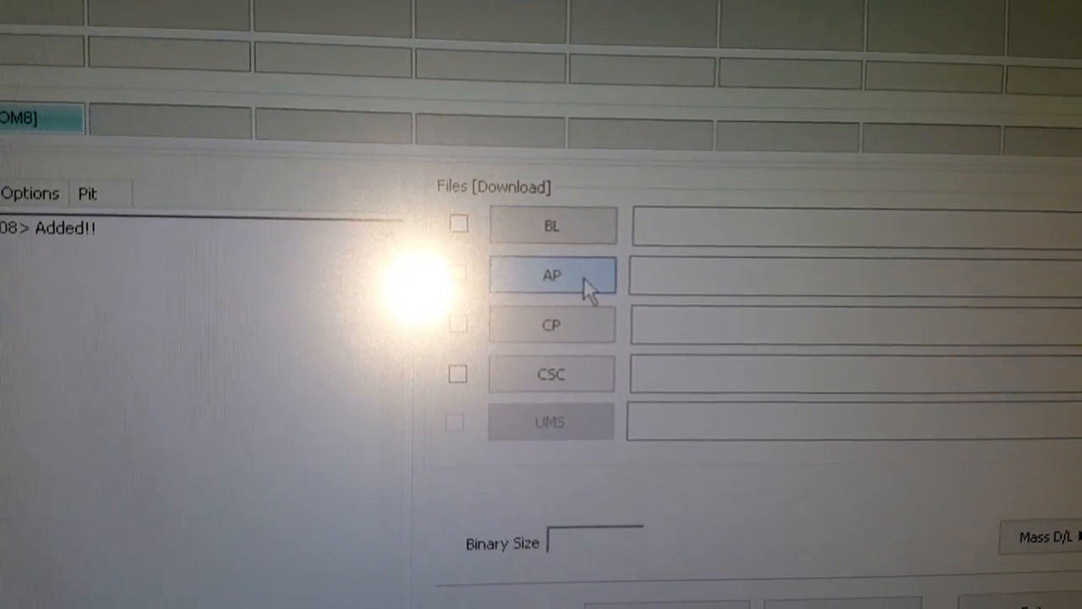
Load the TWRP recovery file from Documents as AP and flash it until PASS with one success
click(551, 276)
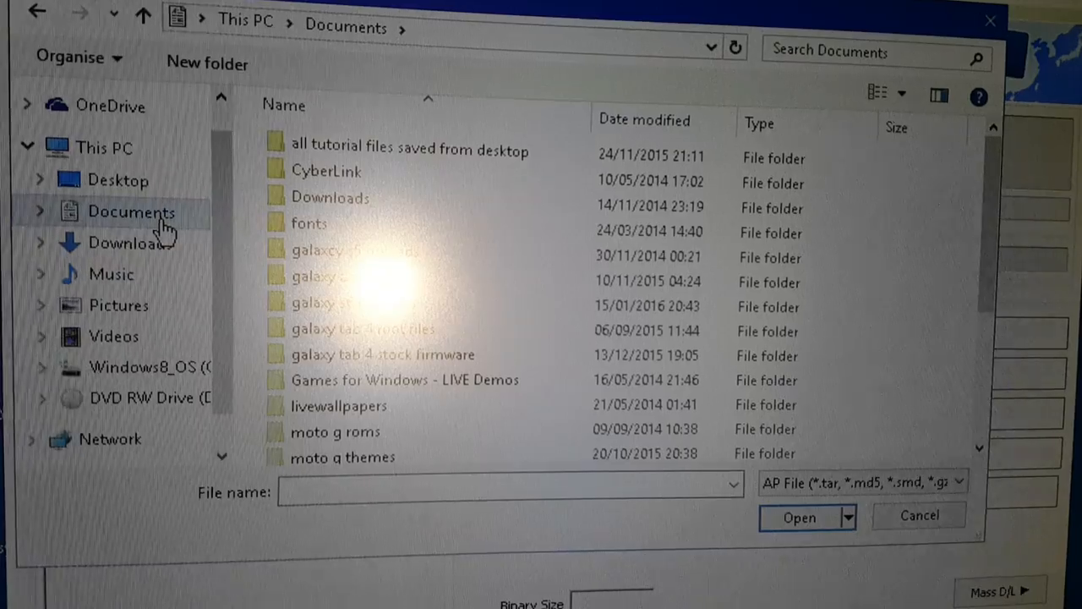
click(117, 180)
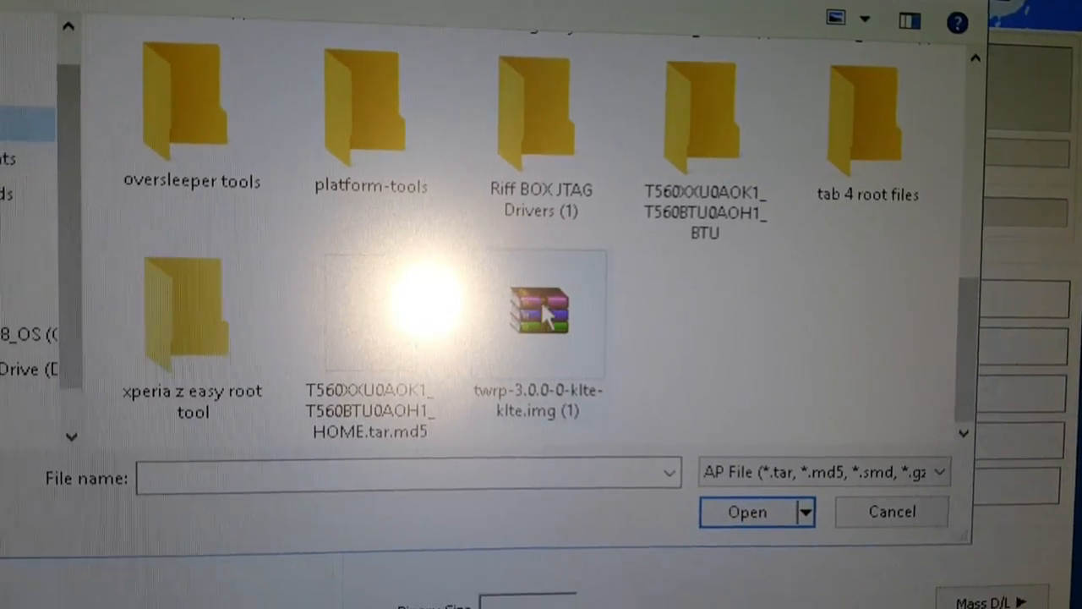
click(746, 511)
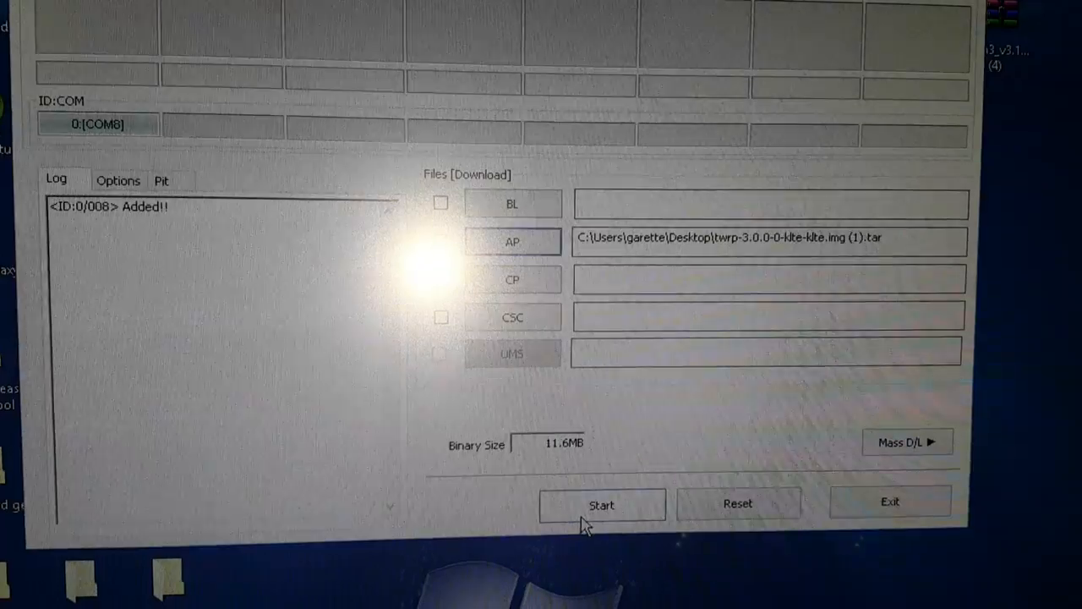
click(601, 503)
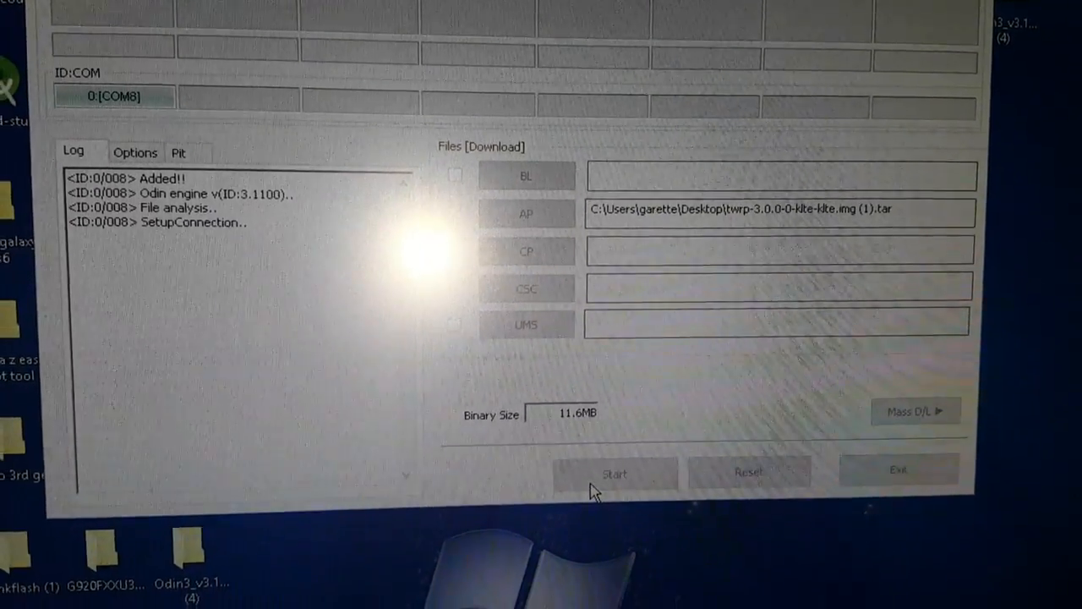
click(613, 473)
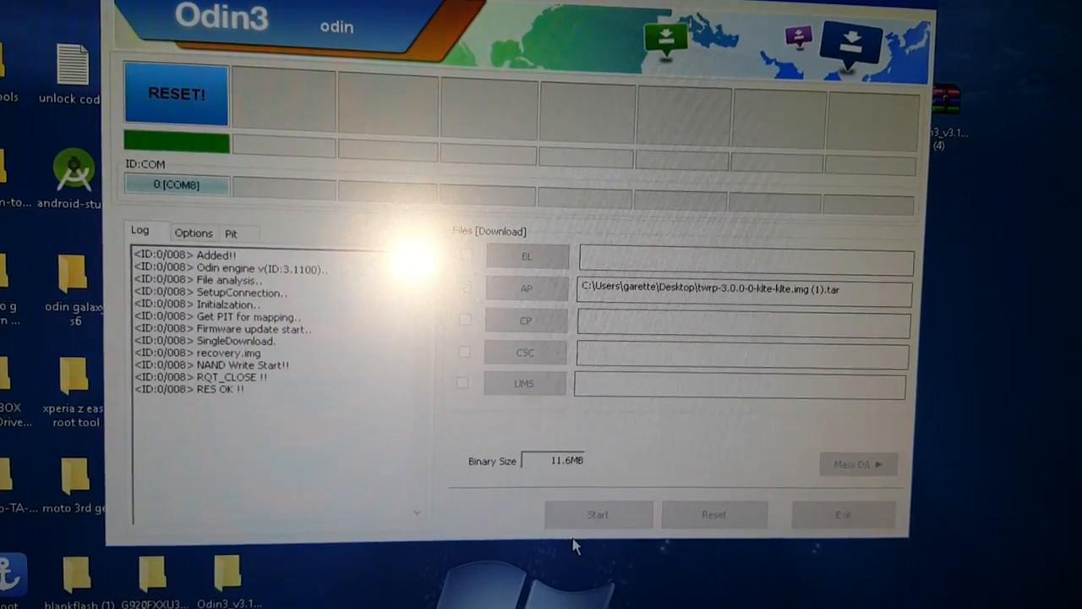
click(598, 514)
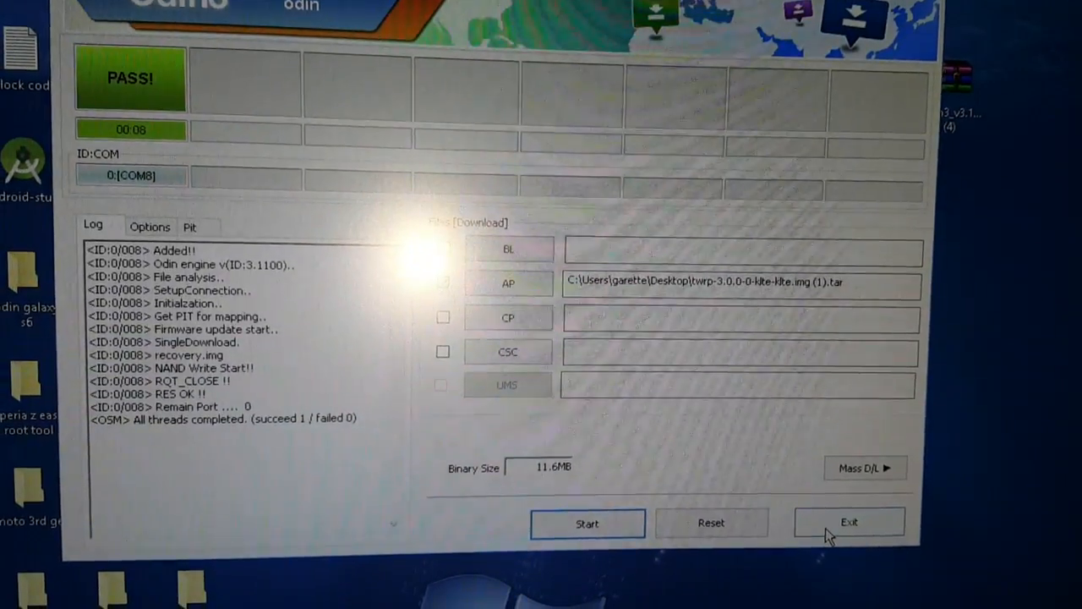
Boot the Galaxy S5 into TWRP recovery using Volume Up + Home + Power
click(849, 522)
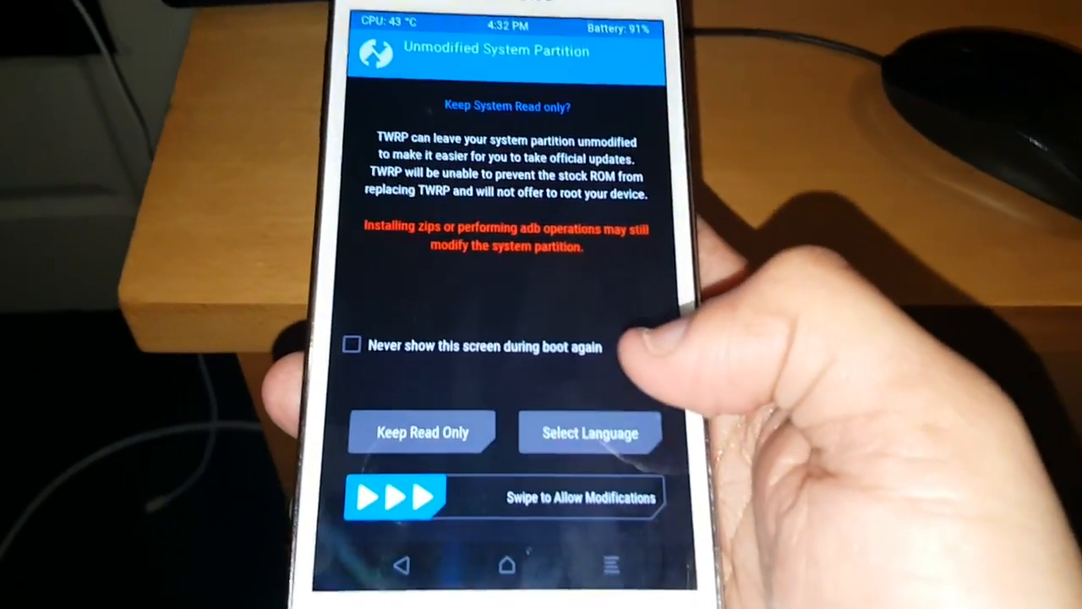
Allow modifications, then pick the BETA-SuperSU zip from Micro SDCard storage under Install
drag(397, 496, 600, 497)
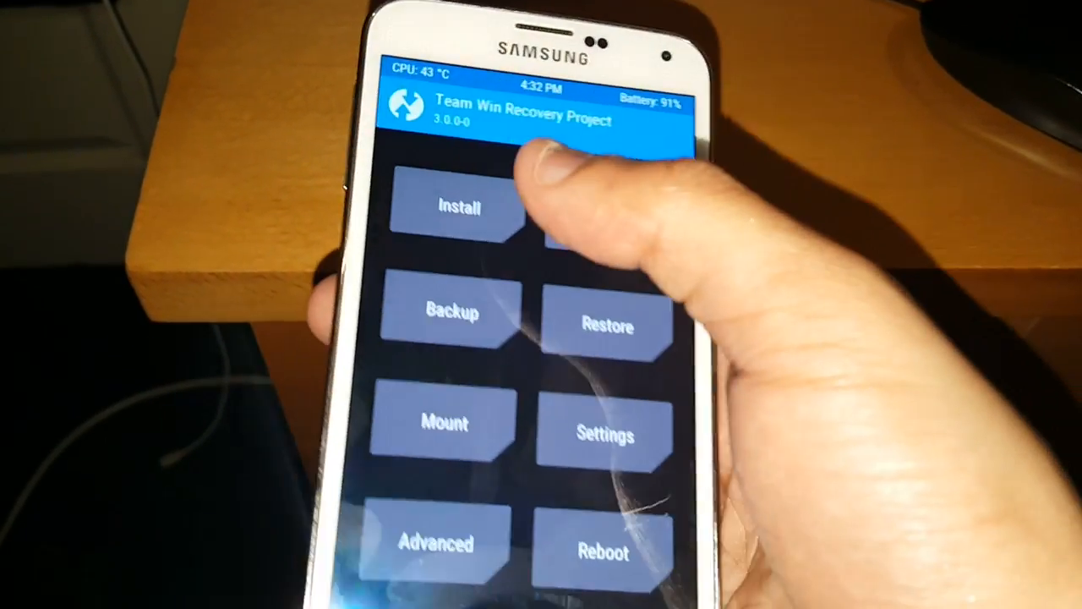
click(457, 209)
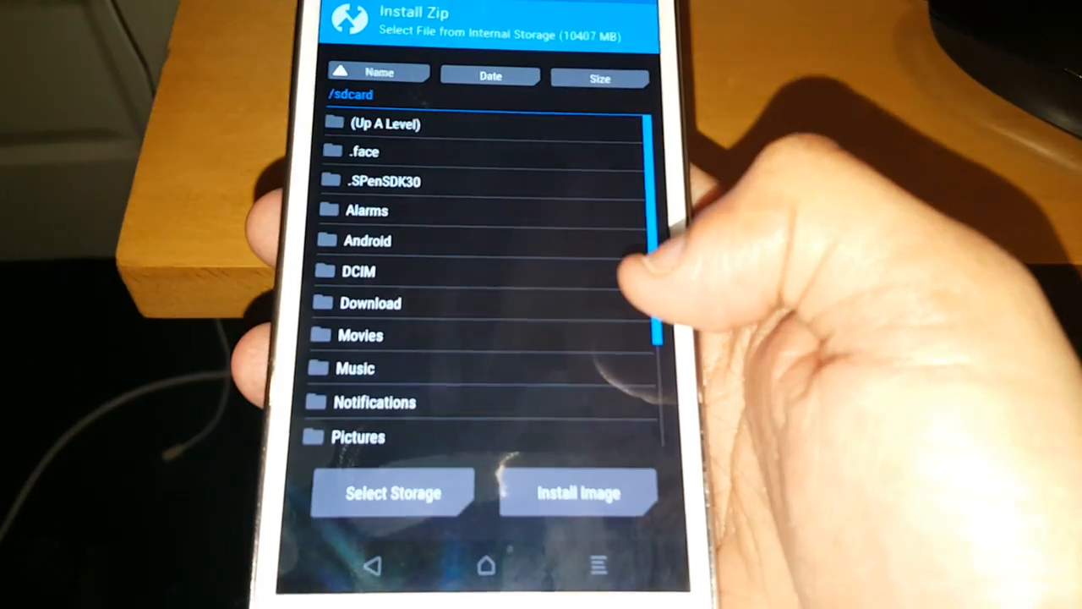
scroll(down, 3)
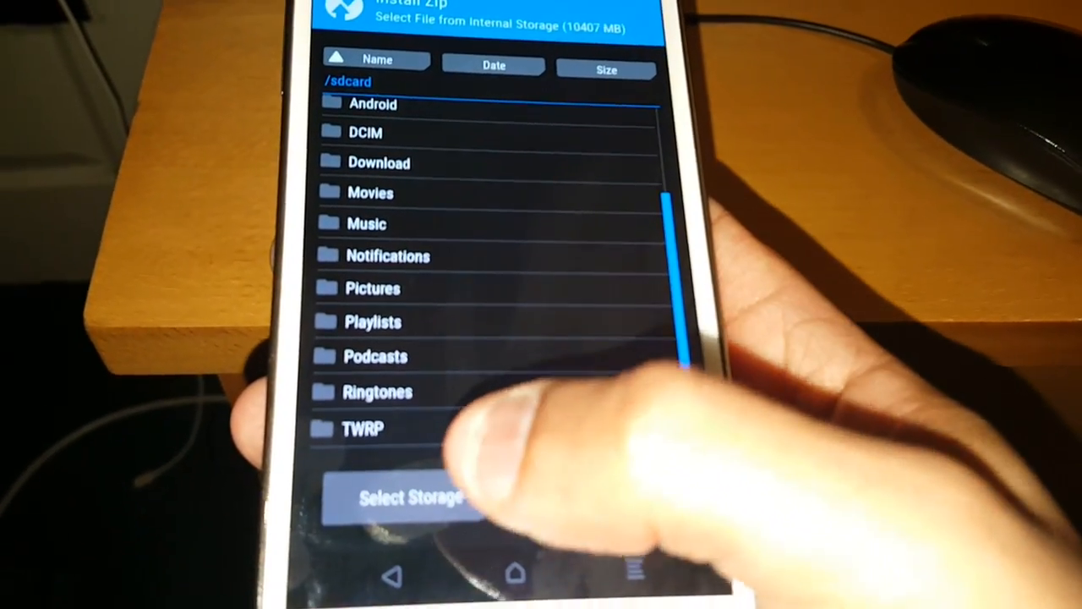
click(411, 497)
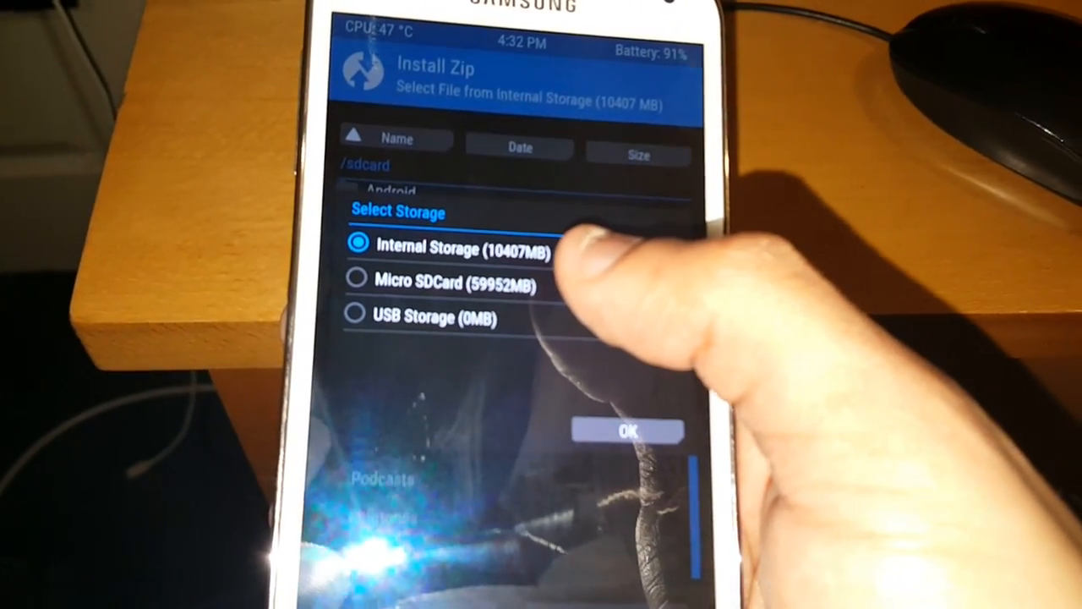
click(356, 278)
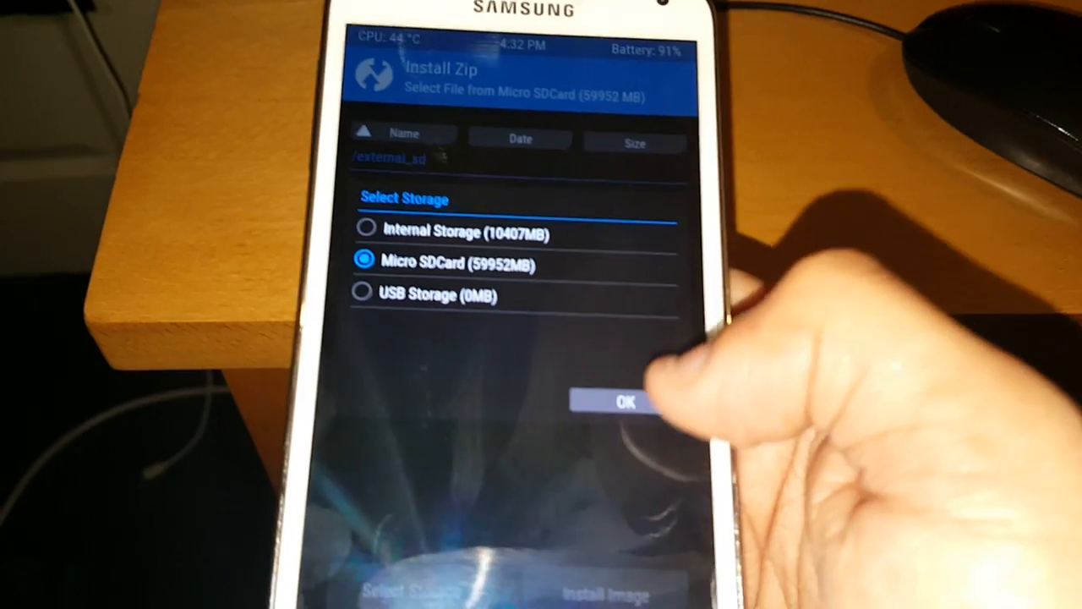
click(623, 401)
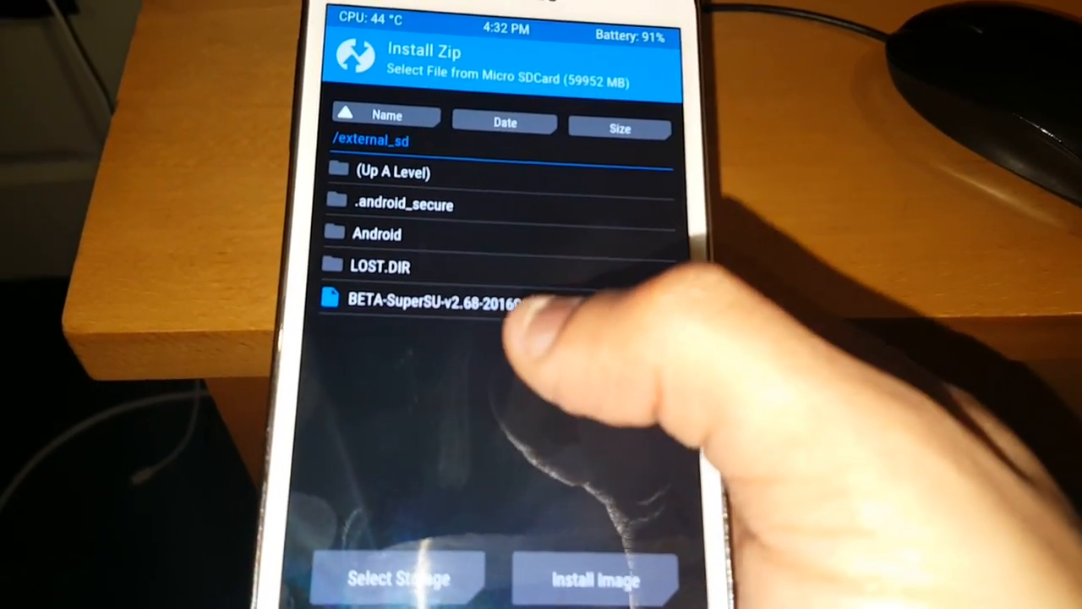
click(439, 301)
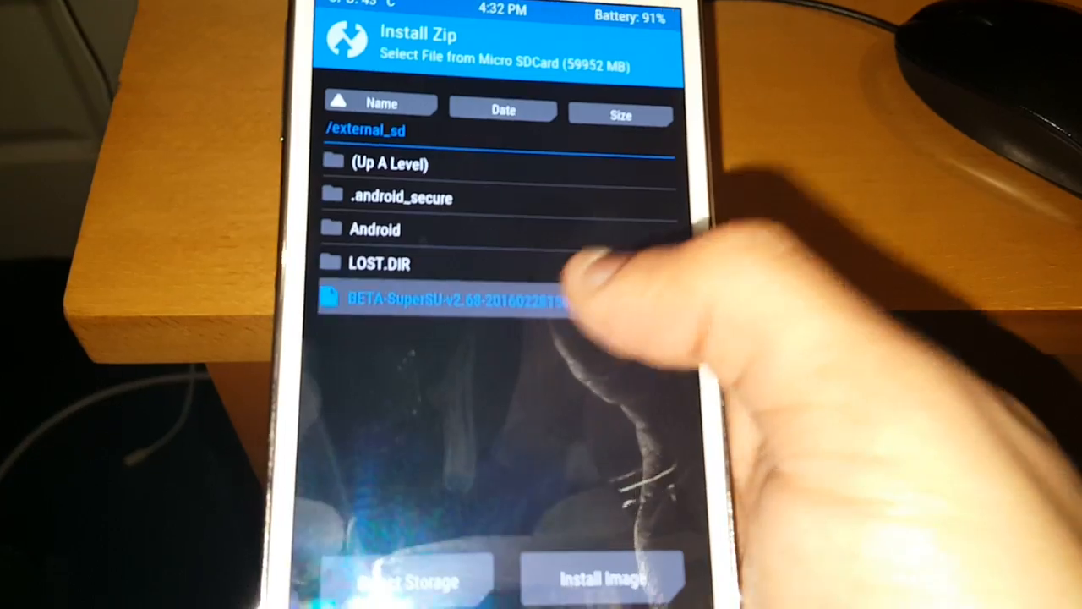
Confirm flashing the BETA-SuperSU zip and wait for the log to report '...done'
click(456, 301)
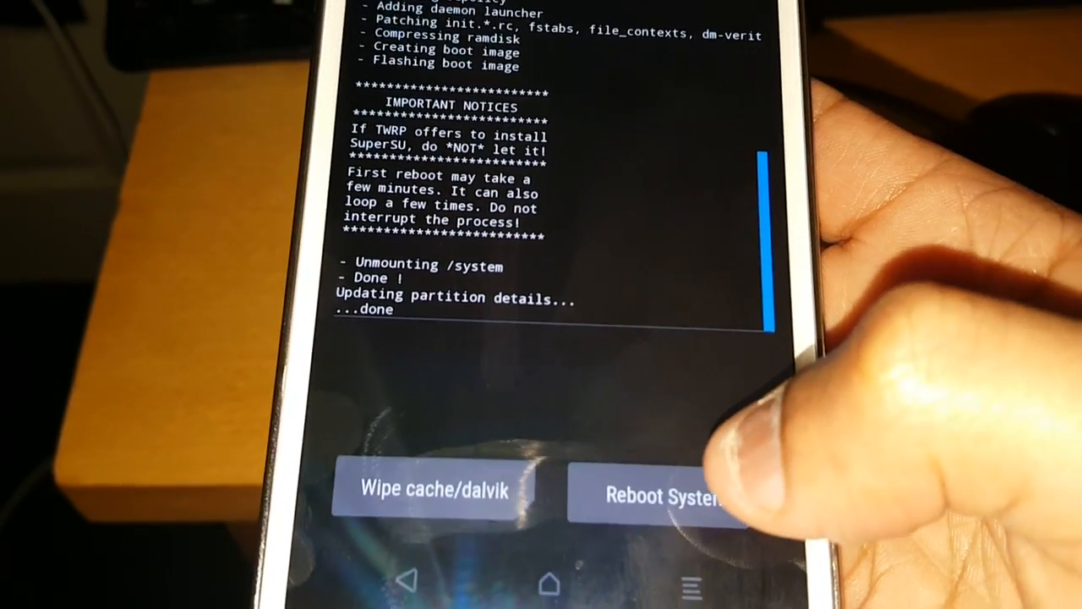
Reboot System from TWRP and wait for the TouchWiz home screen
click(659, 495)
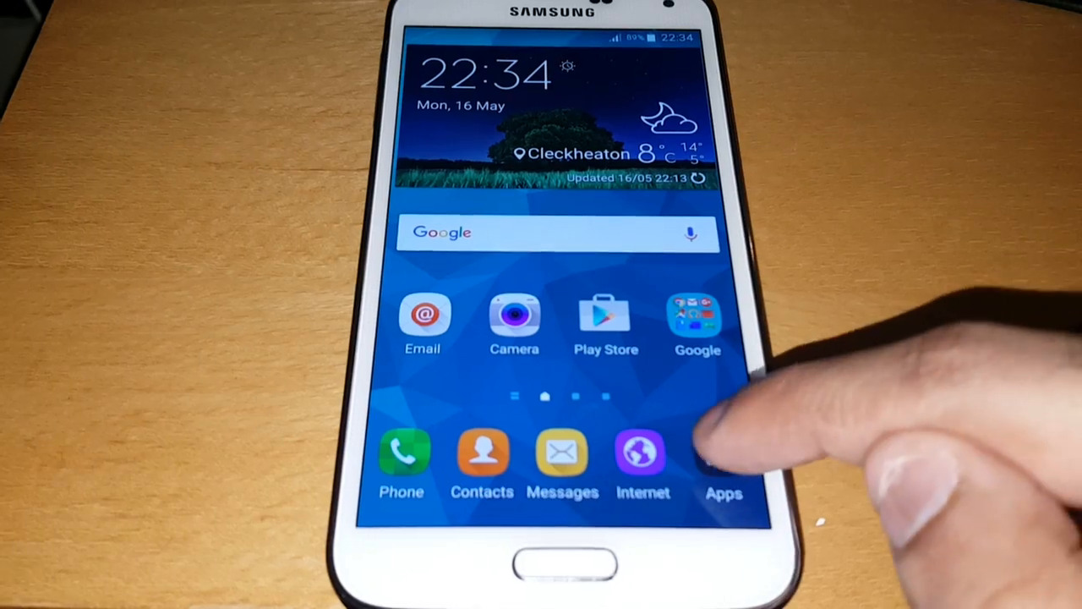
Open the app drawer, swipe through its pages, and launch SuperSU
click(723, 456)
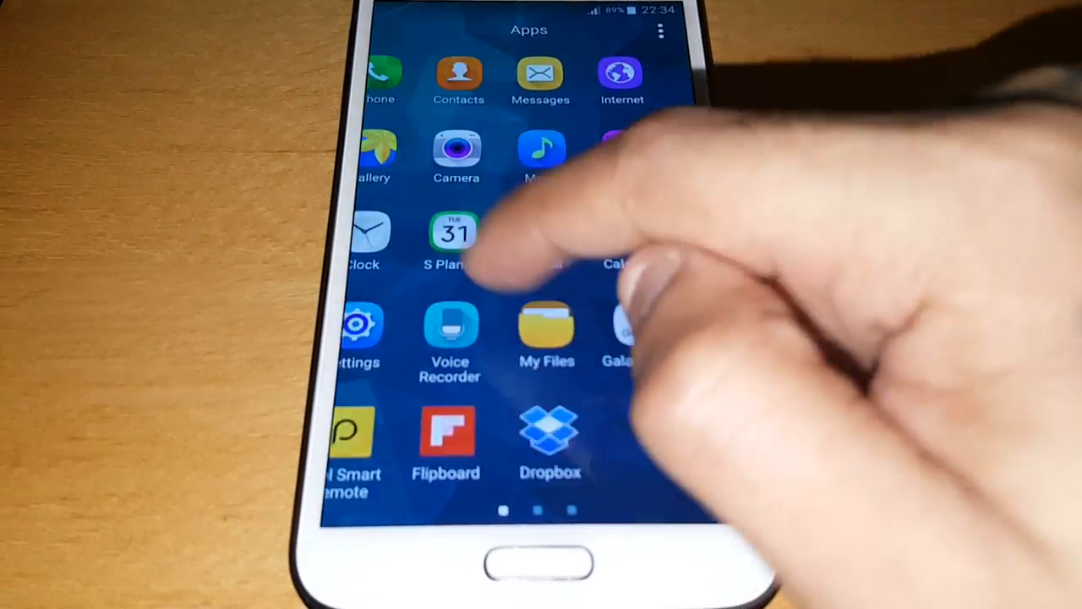
scroll(left, 3)
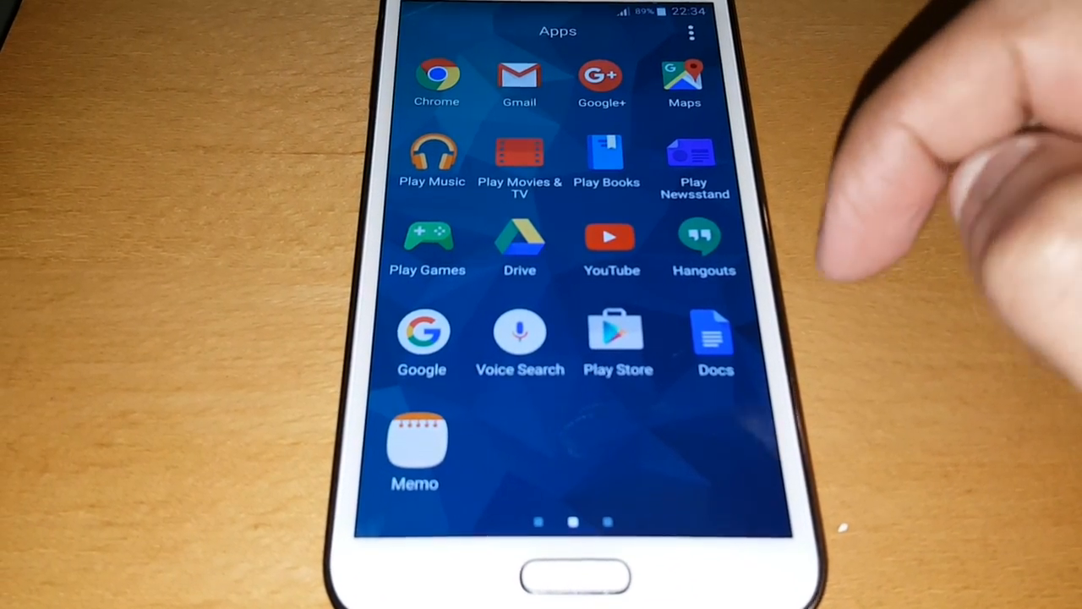
scroll(left, 3)
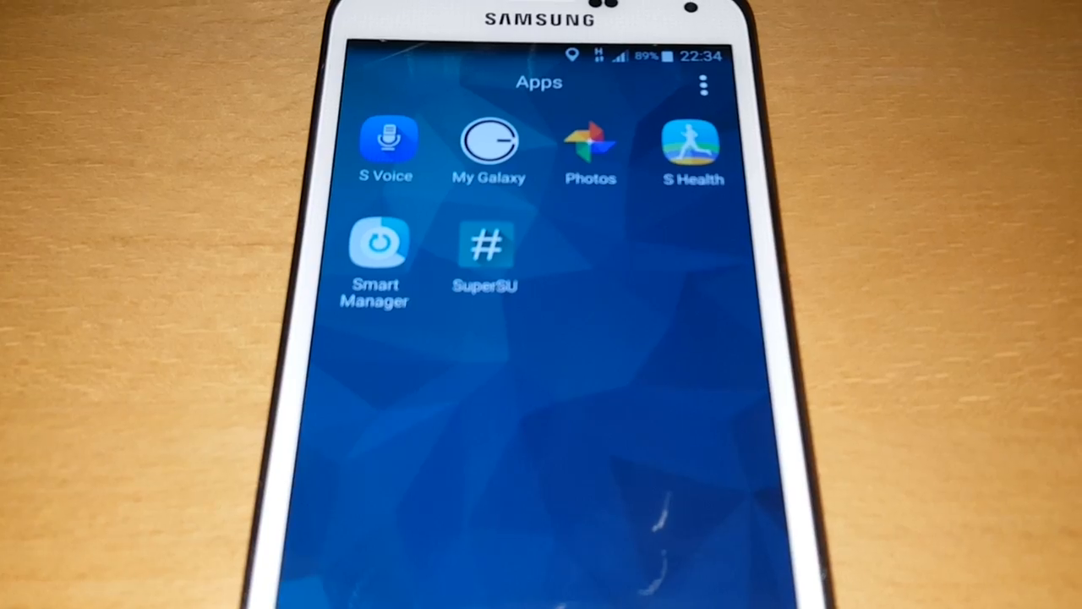
click(486, 245)
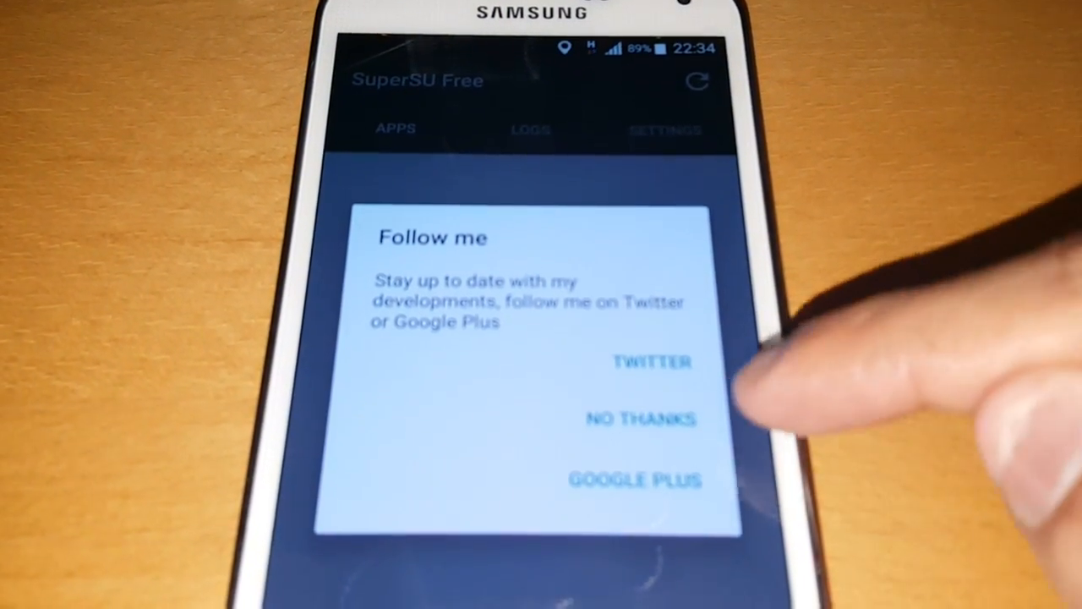